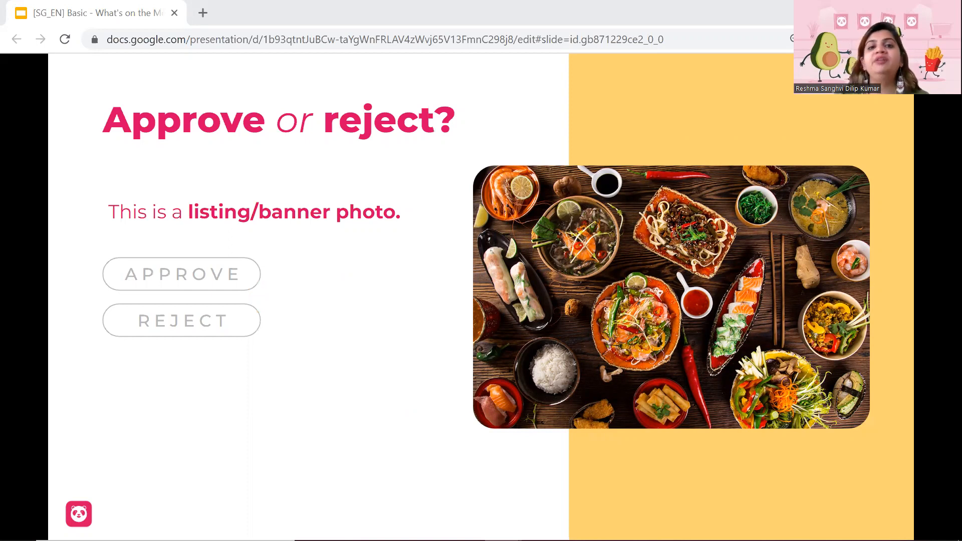
# Reveal the approved banner-photo answer and advance to the sushi 30% OFF photo question
pyautogui.click(181, 274)
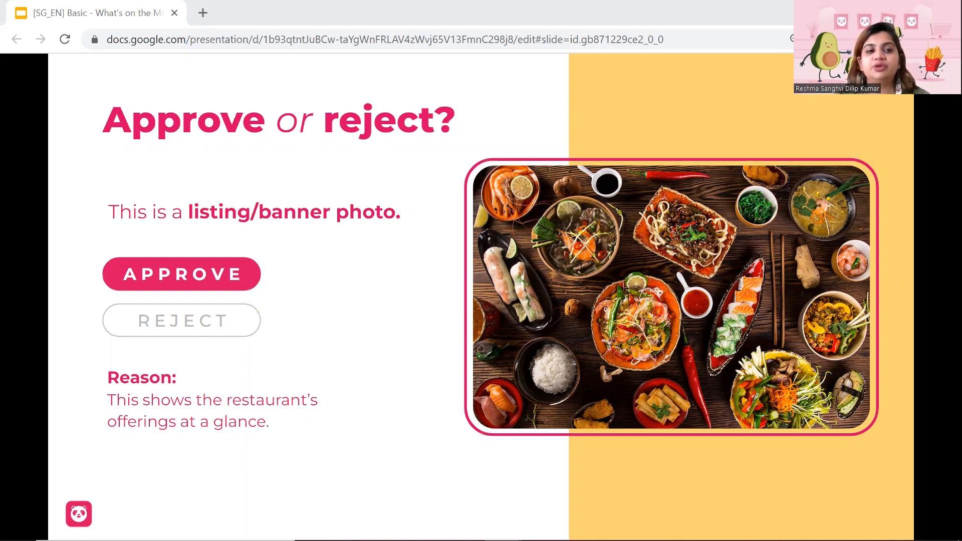
pyautogui.click(181, 274)
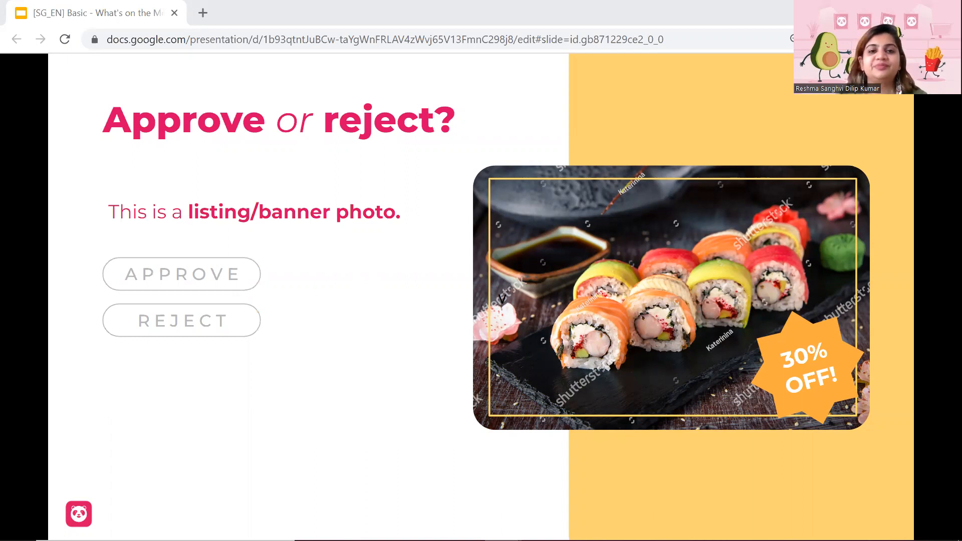
# Advance to the Approve or Reject question on the pastry-and-coffee collage photo
pyautogui.click(181, 320)
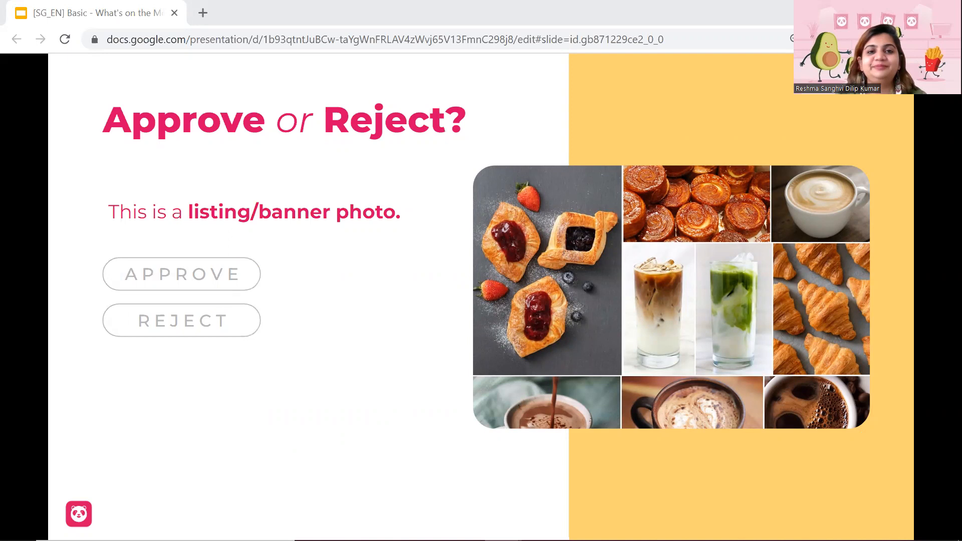
pyautogui.click(181, 320)
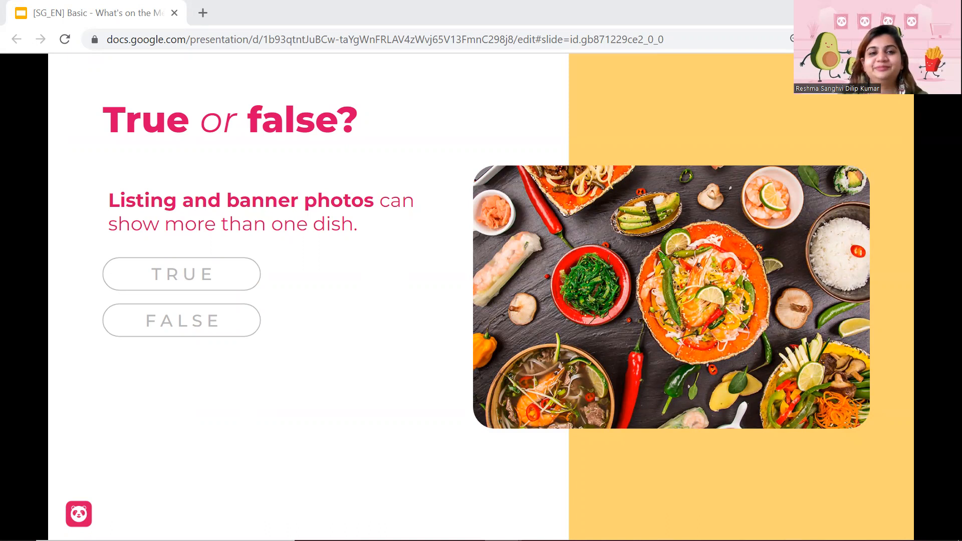
pyautogui.click(181, 274)
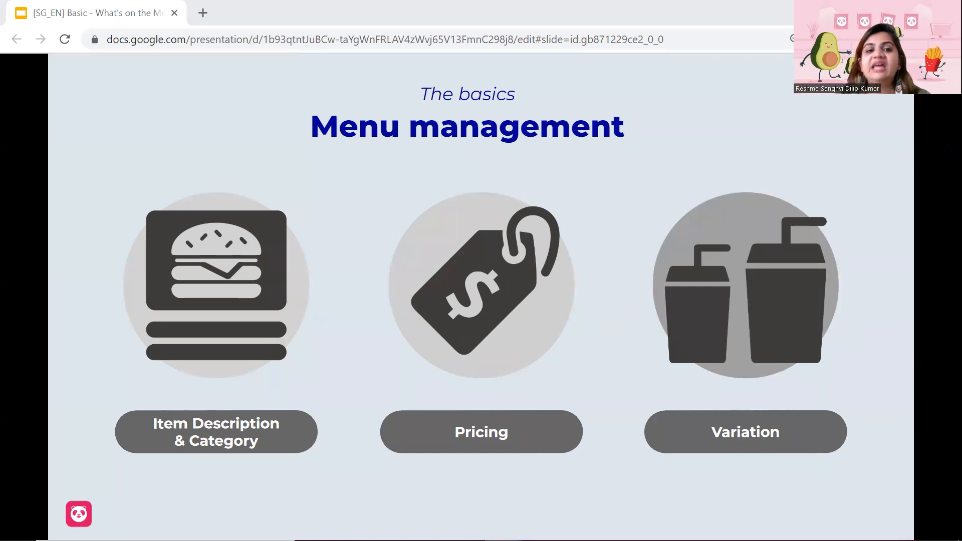
pyautogui.click(217, 432)
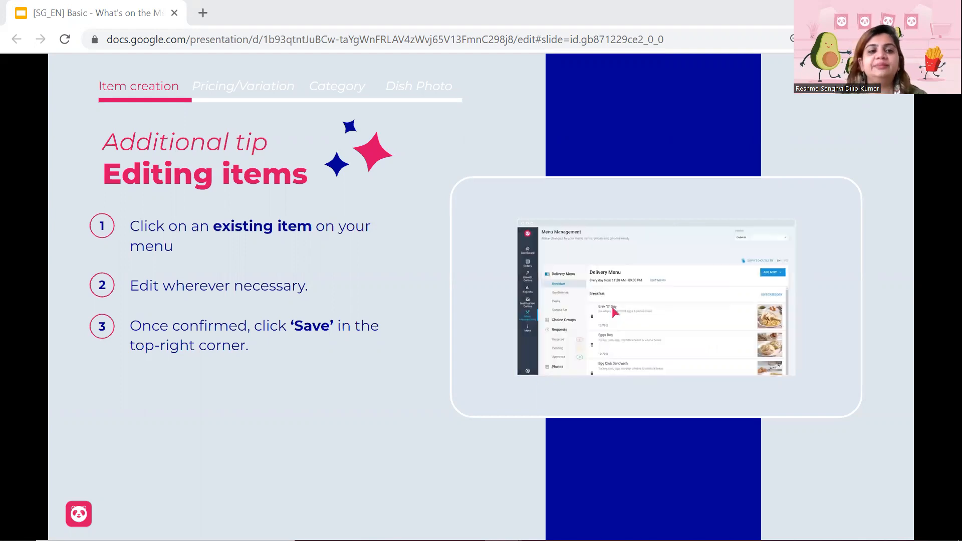
# Move past the editing-items tip to the Category slide with its five steps
pyautogui.click(242, 86)
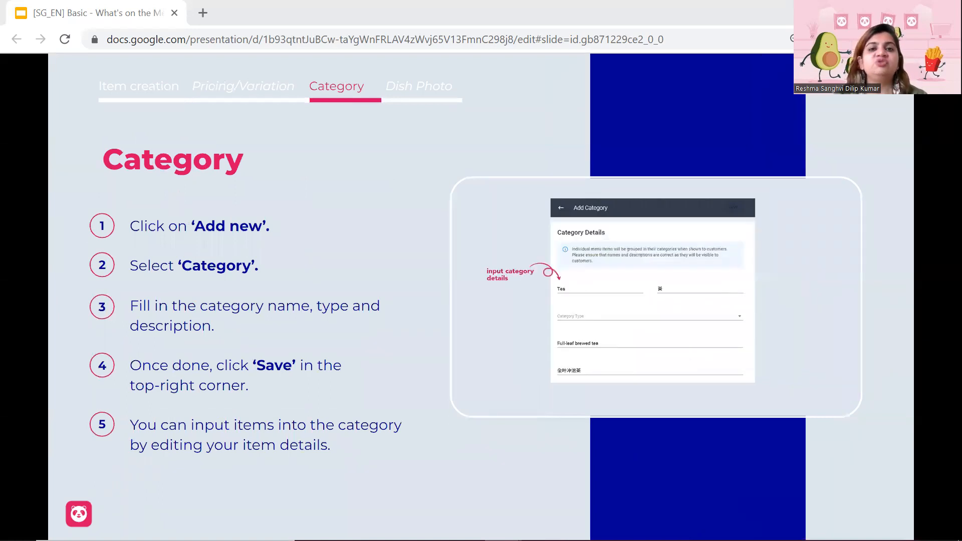
# Advance from the Category slide to the five-step Dish Photo slide
pyautogui.click(652, 317)
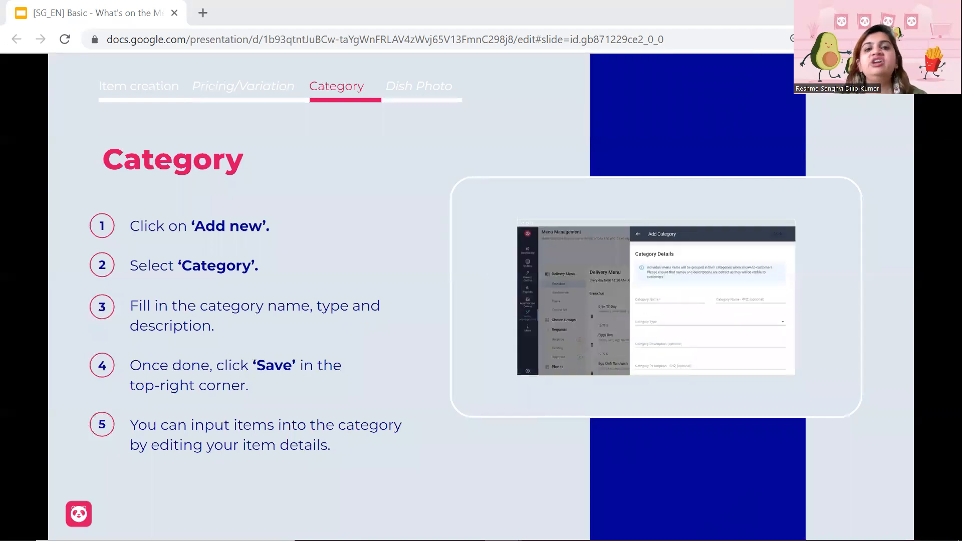
pyautogui.click(419, 86)
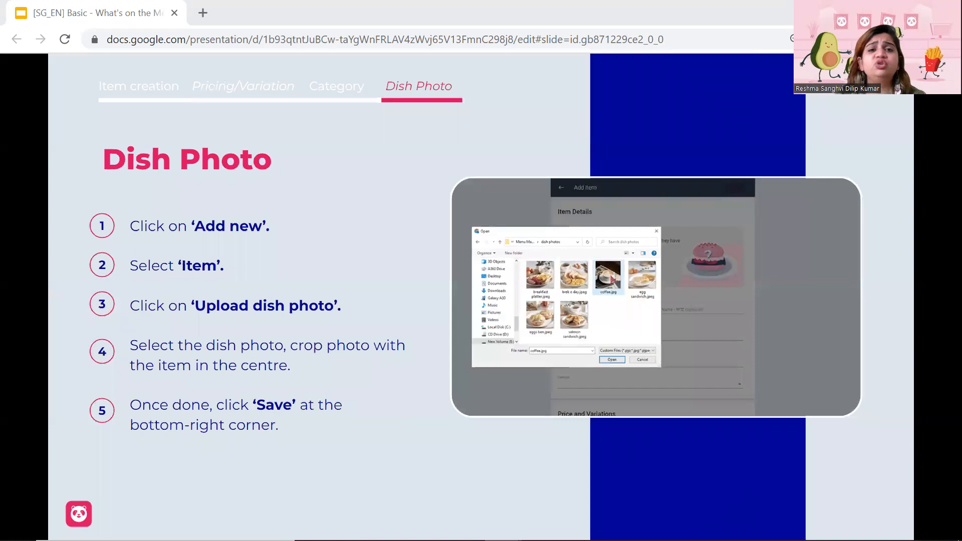
# Step through the Dish Photo animations to the coffee crop illustration, then continue to the unavailable-items slide
pyautogui.click(612, 359)
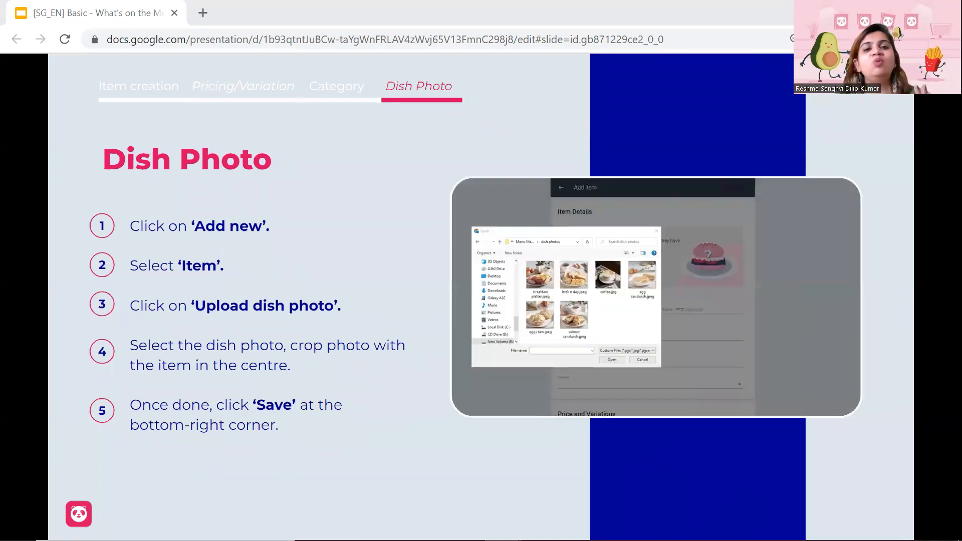
pyautogui.click(607, 274)
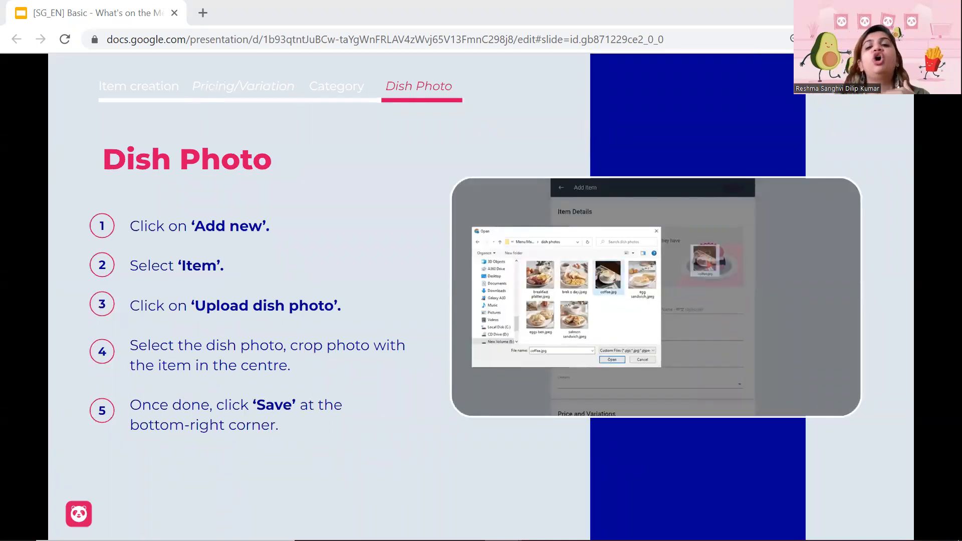
pyautogui.click(610, 360)
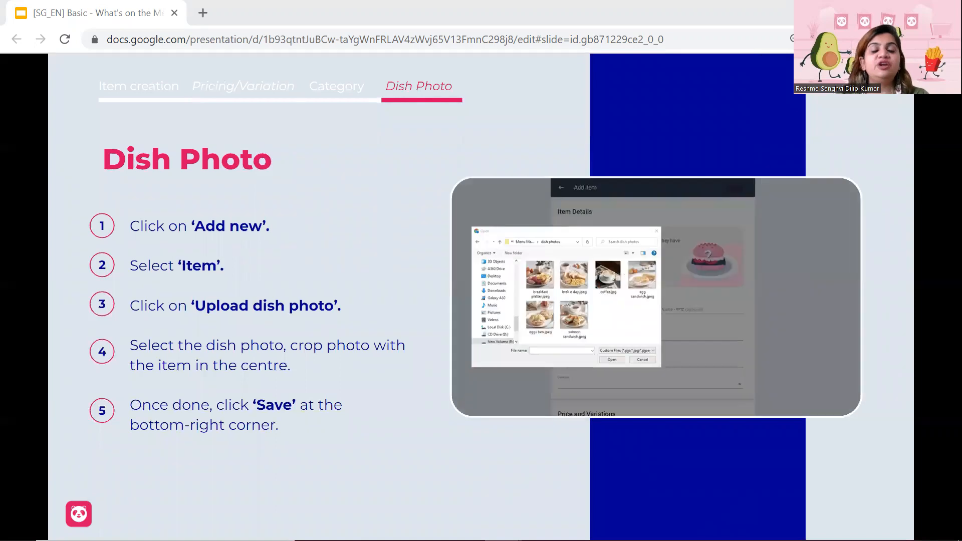
pyautogui.click(608, 276)
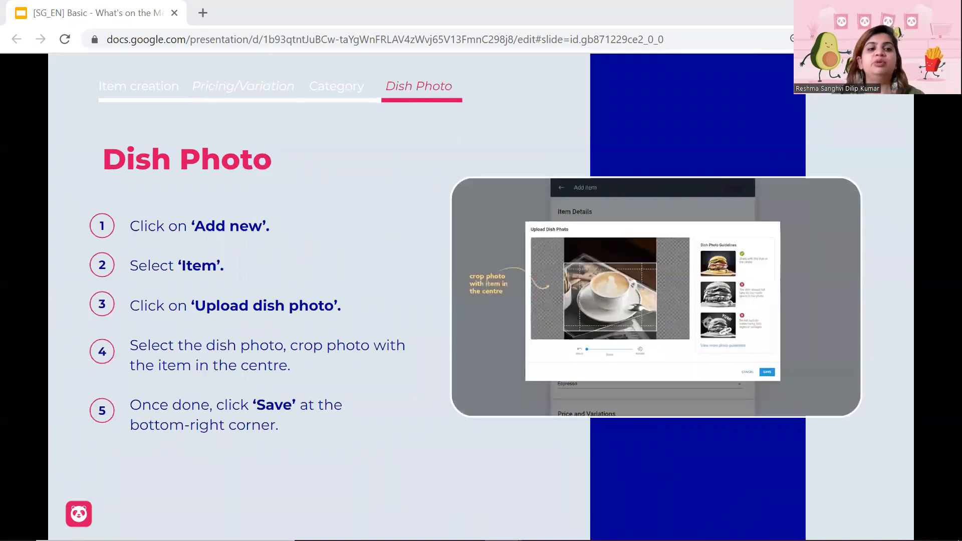
pyautogui.press('Right')
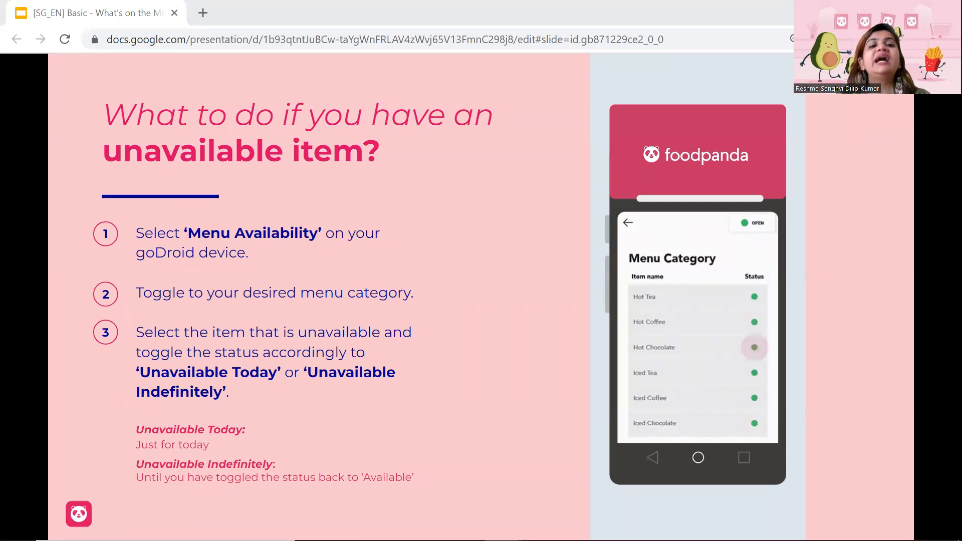
# Play the status-toggle animation until Hot Chocolate's dot turns from green to red
pyautogui.click(755, 347)
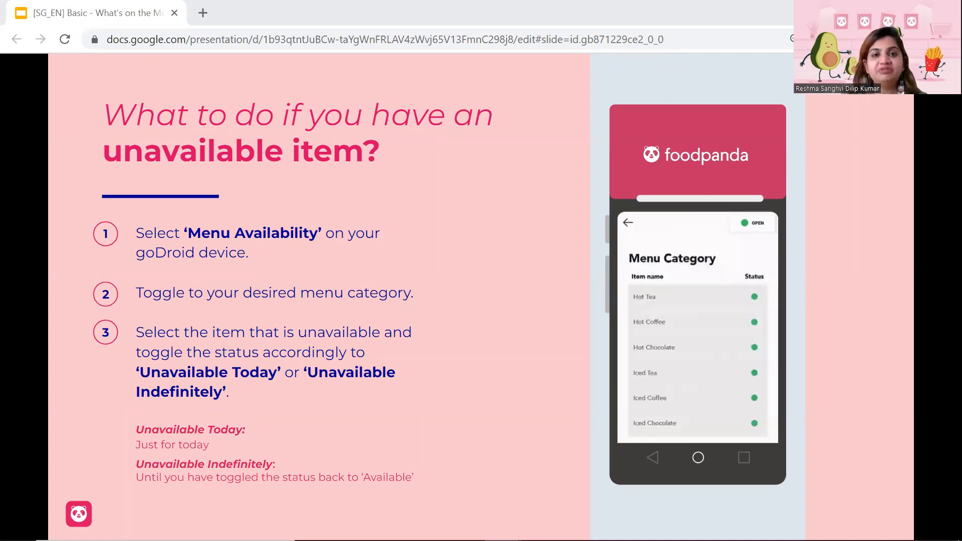
pyautogui.click(755, 348)
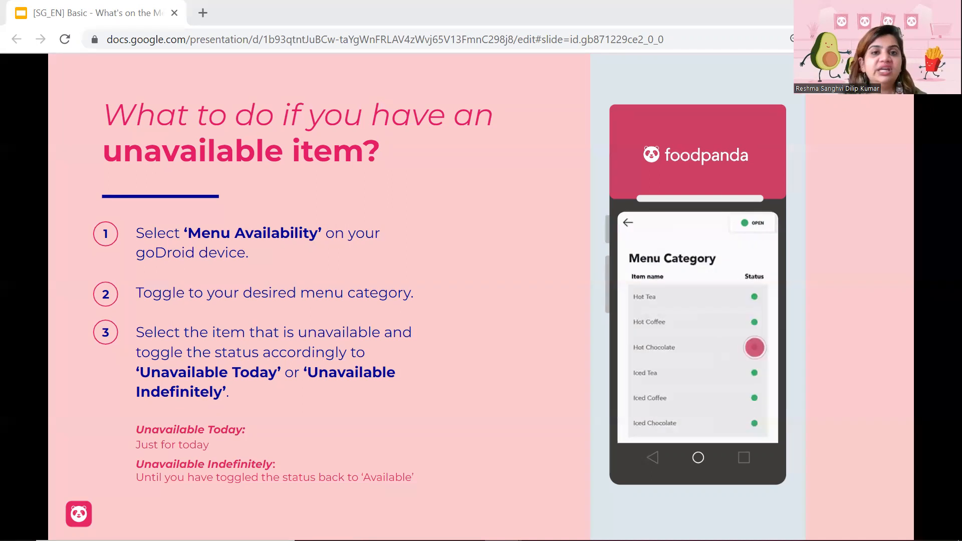
pyautogui.click(755, 348)
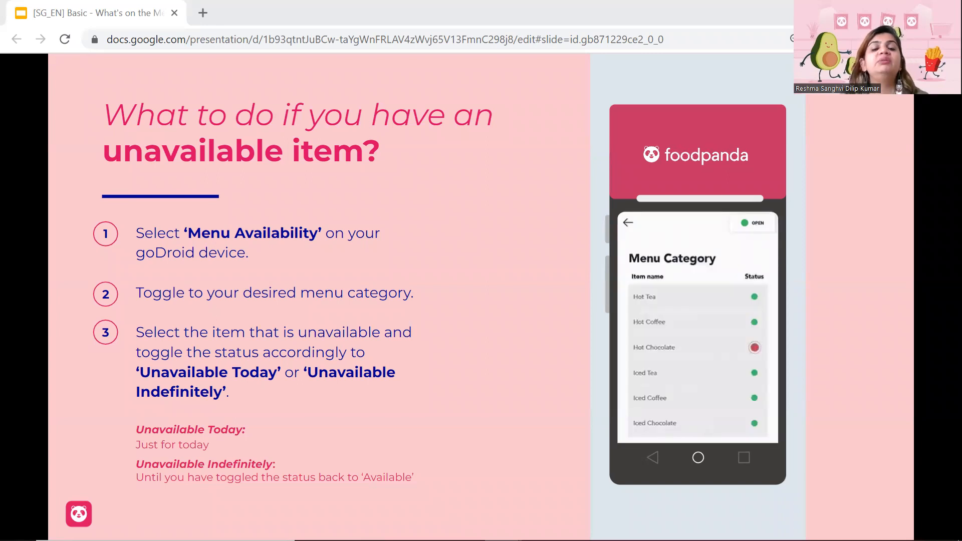
# Advance to the four-step 'How to copy menus' slide with the embedded video
pyautogui.click(754, 347)
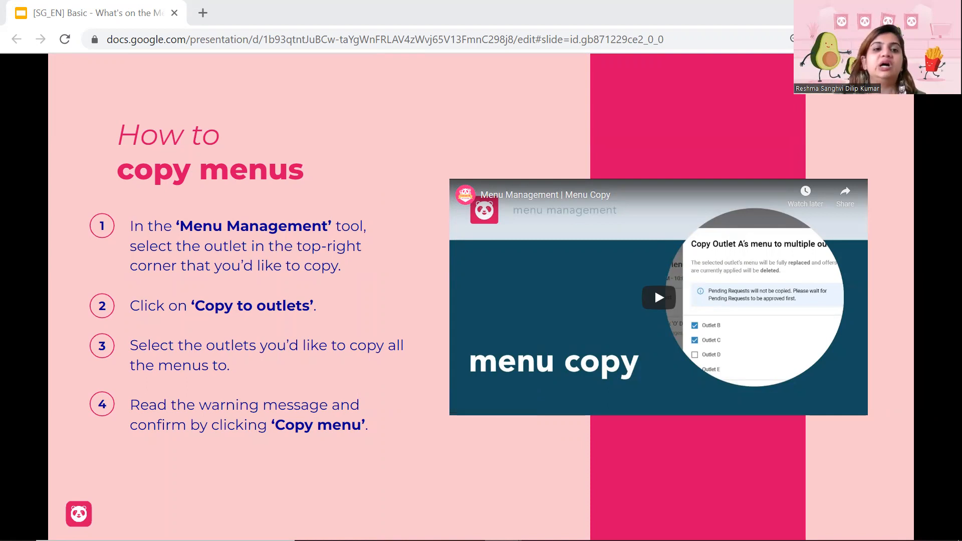
pyautogui.click(658, 297)
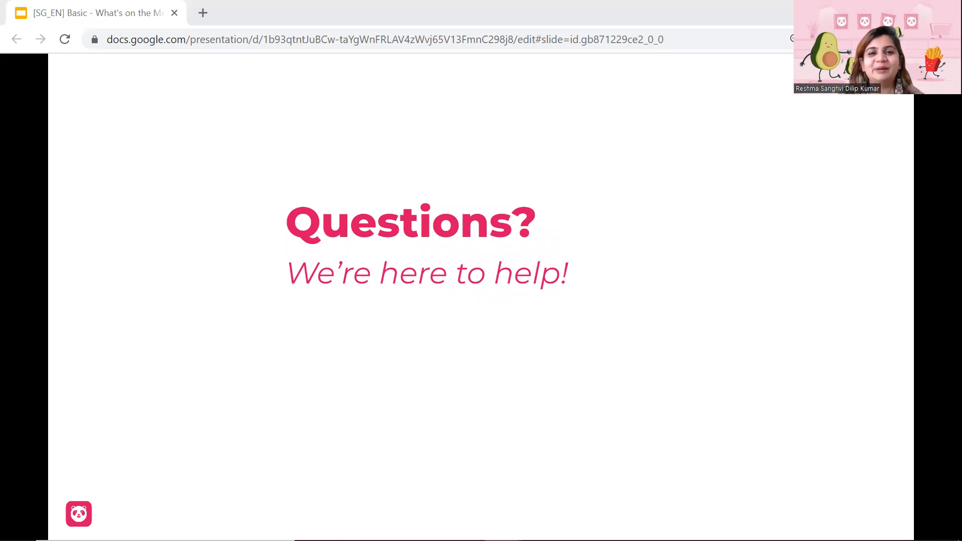
pyautogui.moveTo(668, 462)
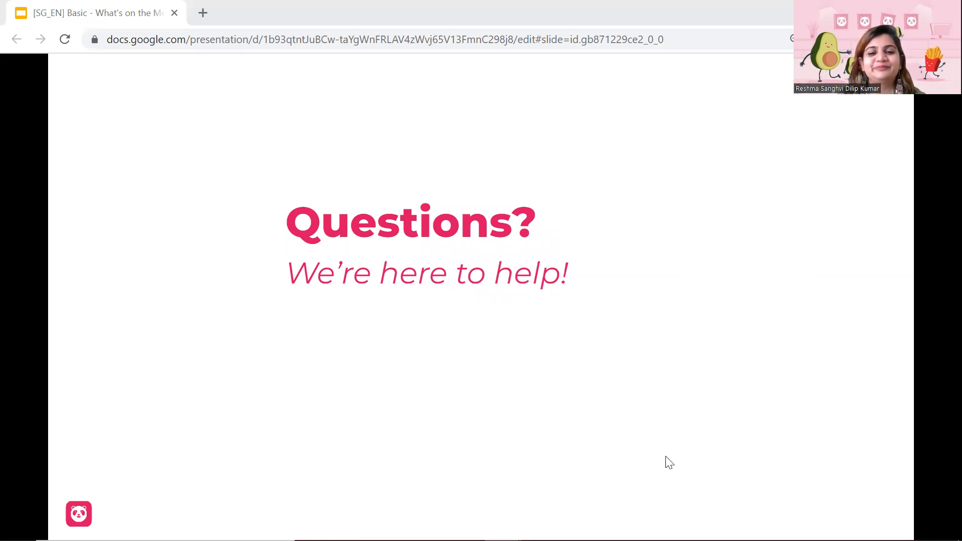